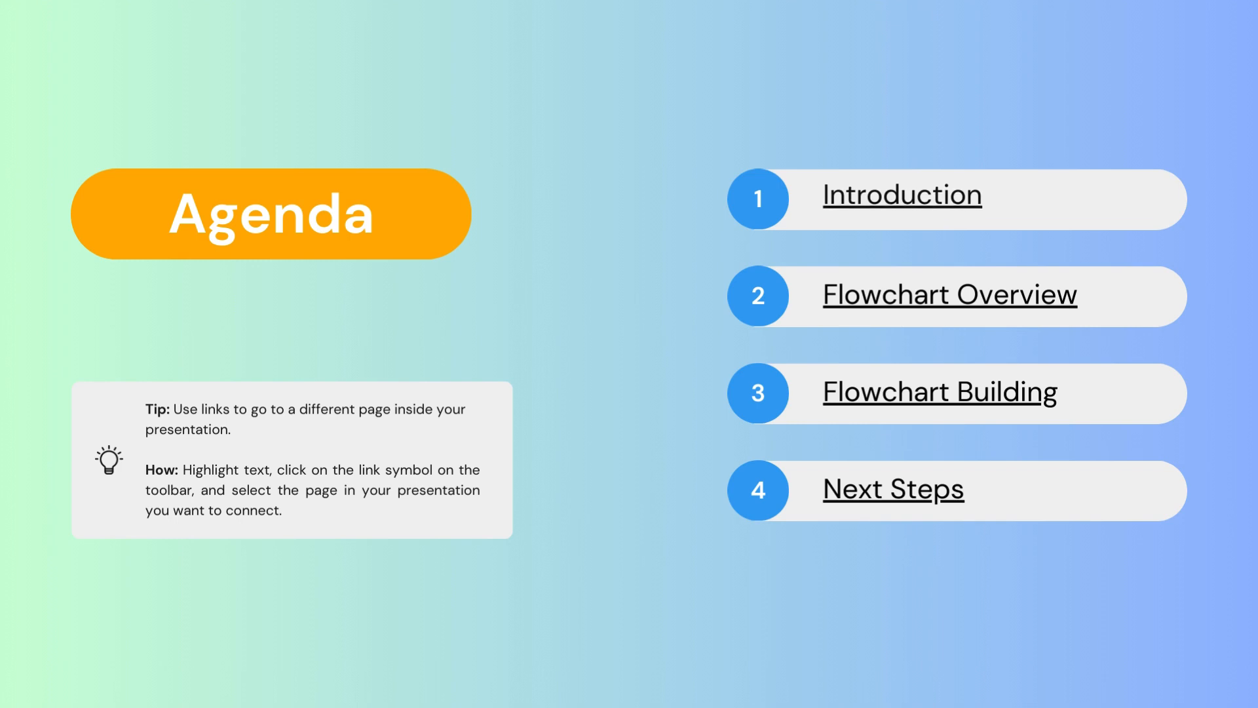
# - Follow the agenda link to the Flowchart intro slide explaining why flowcharts help
pyautogui.click(949, 293)
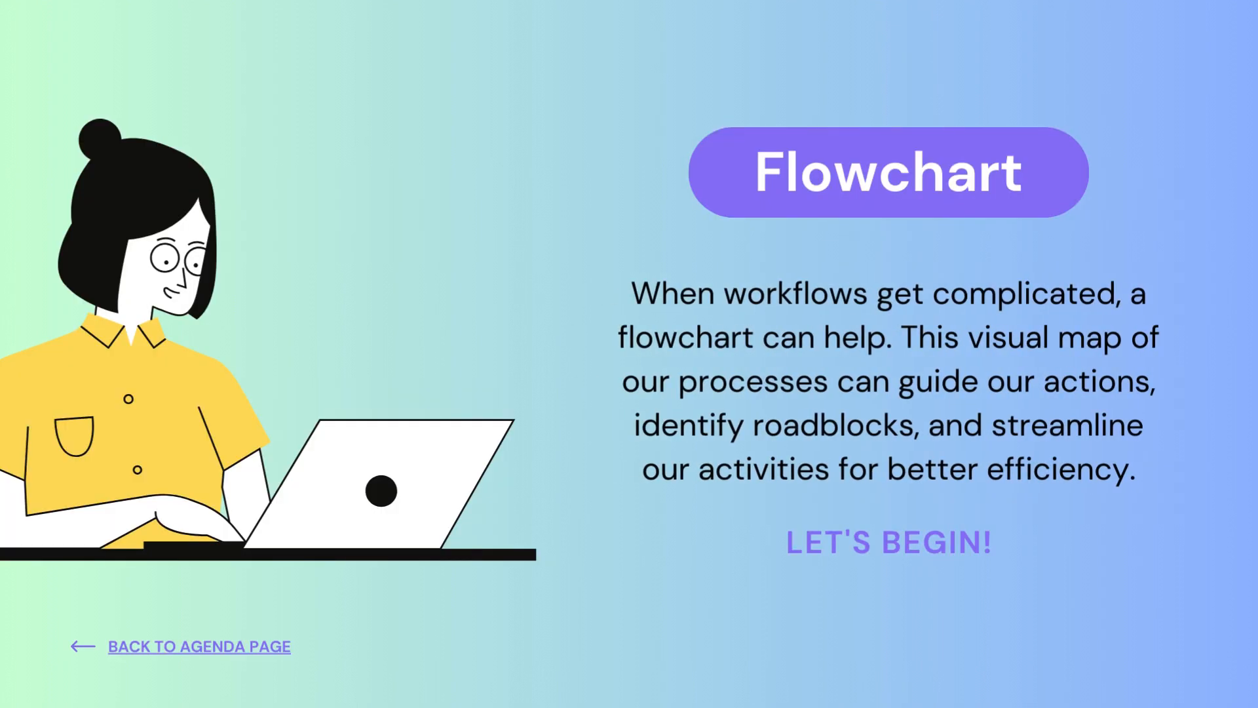